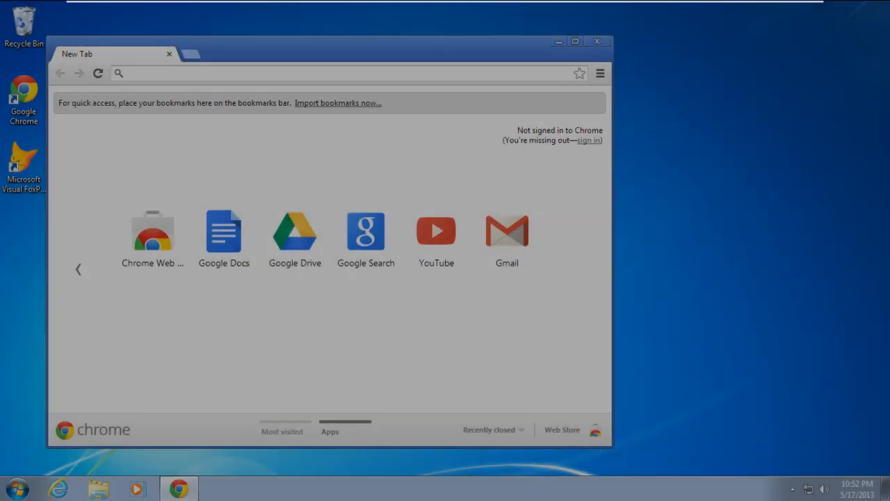
Open the KB2459268 support article and fill the hotfix request form with the suggested e-mail
text(support.microsoft.com/kb/2459268)
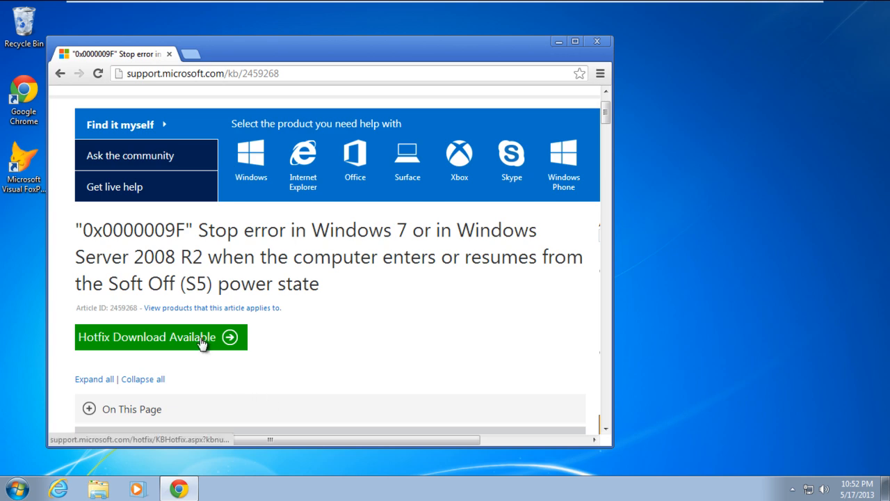
click(147, 336)
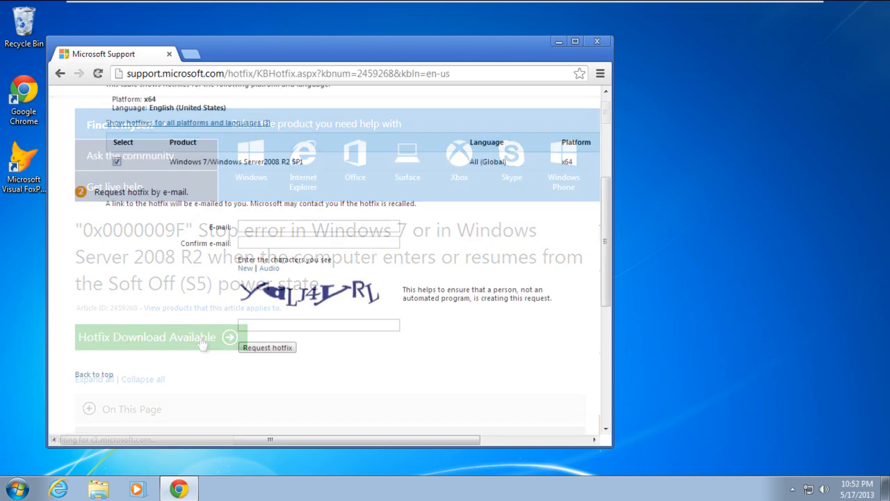
text(h)
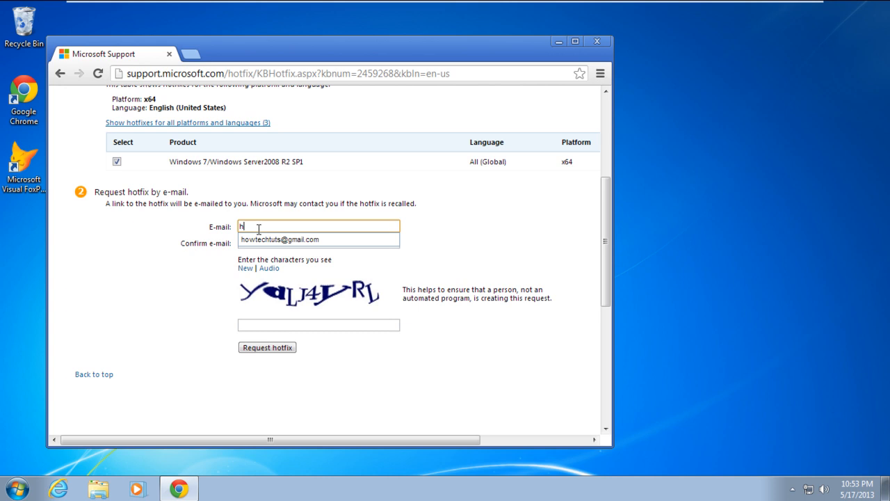
click(267, 347)
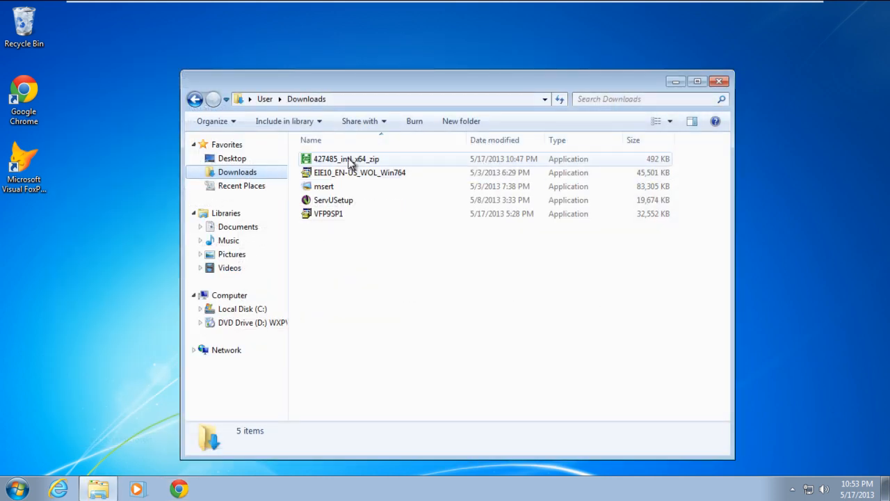
Run 427485_intl_x64_zip and set the Desktop as the unzip destination
double_click(346, 159)
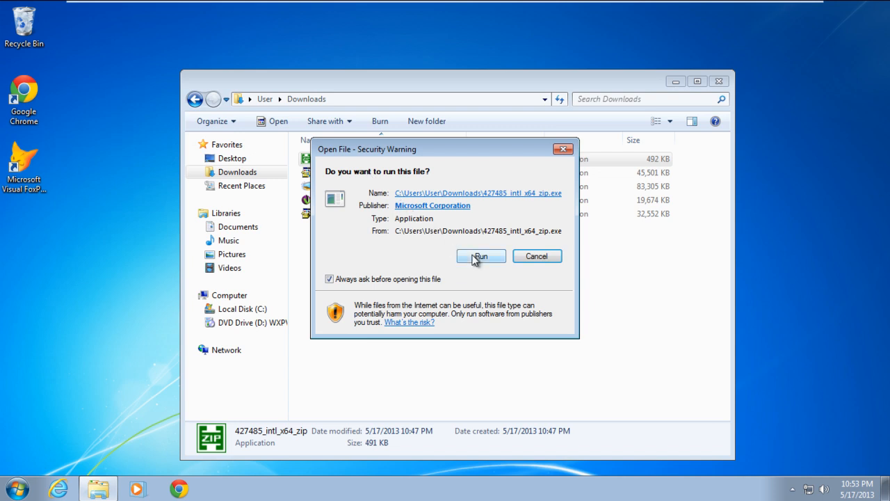
click(481, 256)
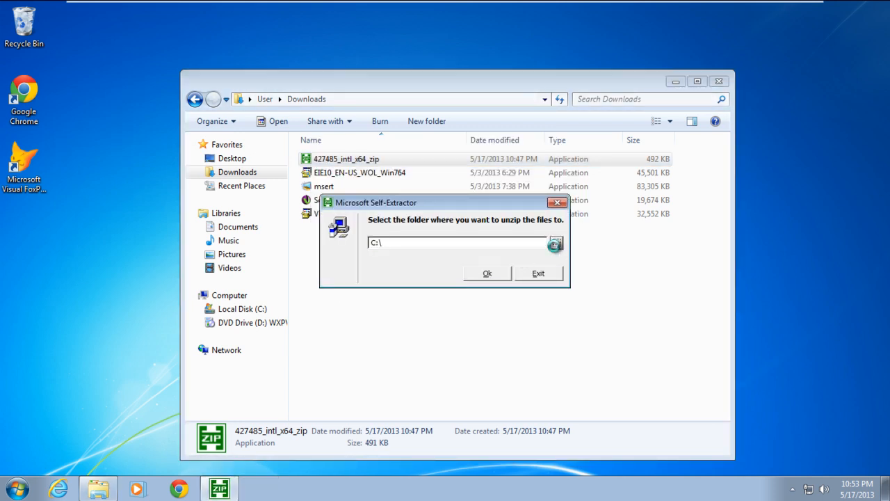
click(555, 242)
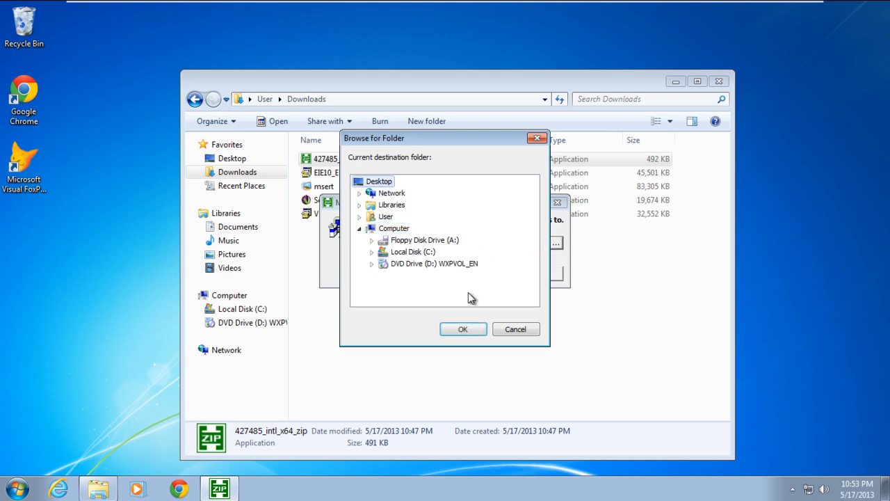
click(462, 328)
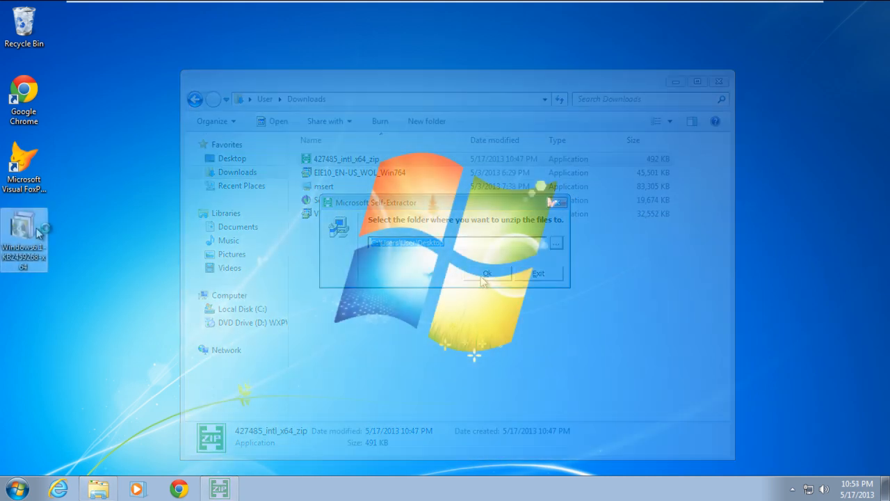
Extract the hotfix to the desktop and confirm installing the Hotfix for Windows update
click(486, 273)
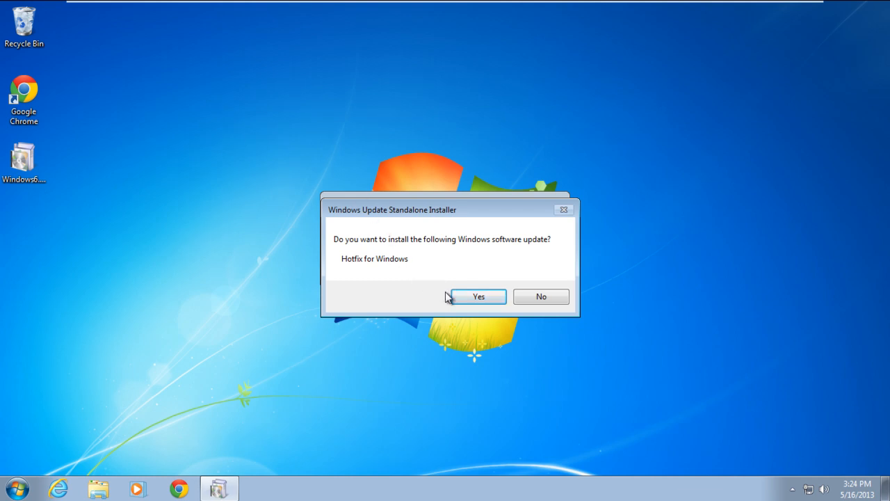
click(478, 296)
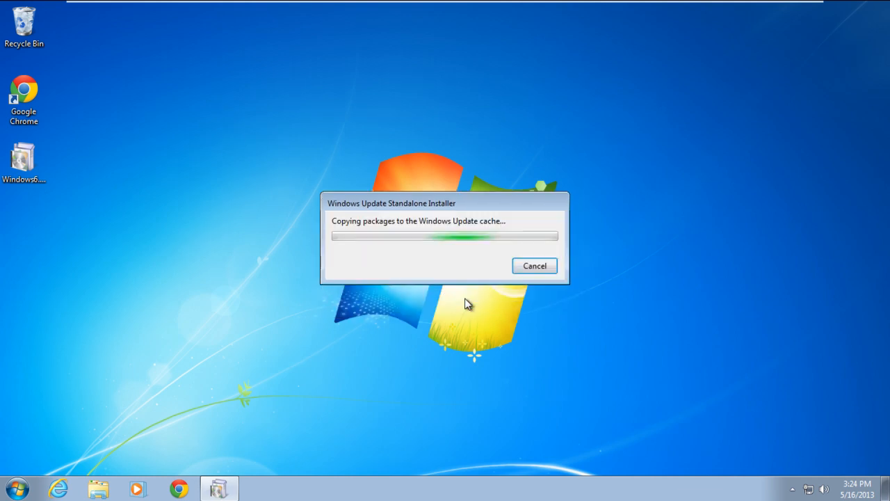